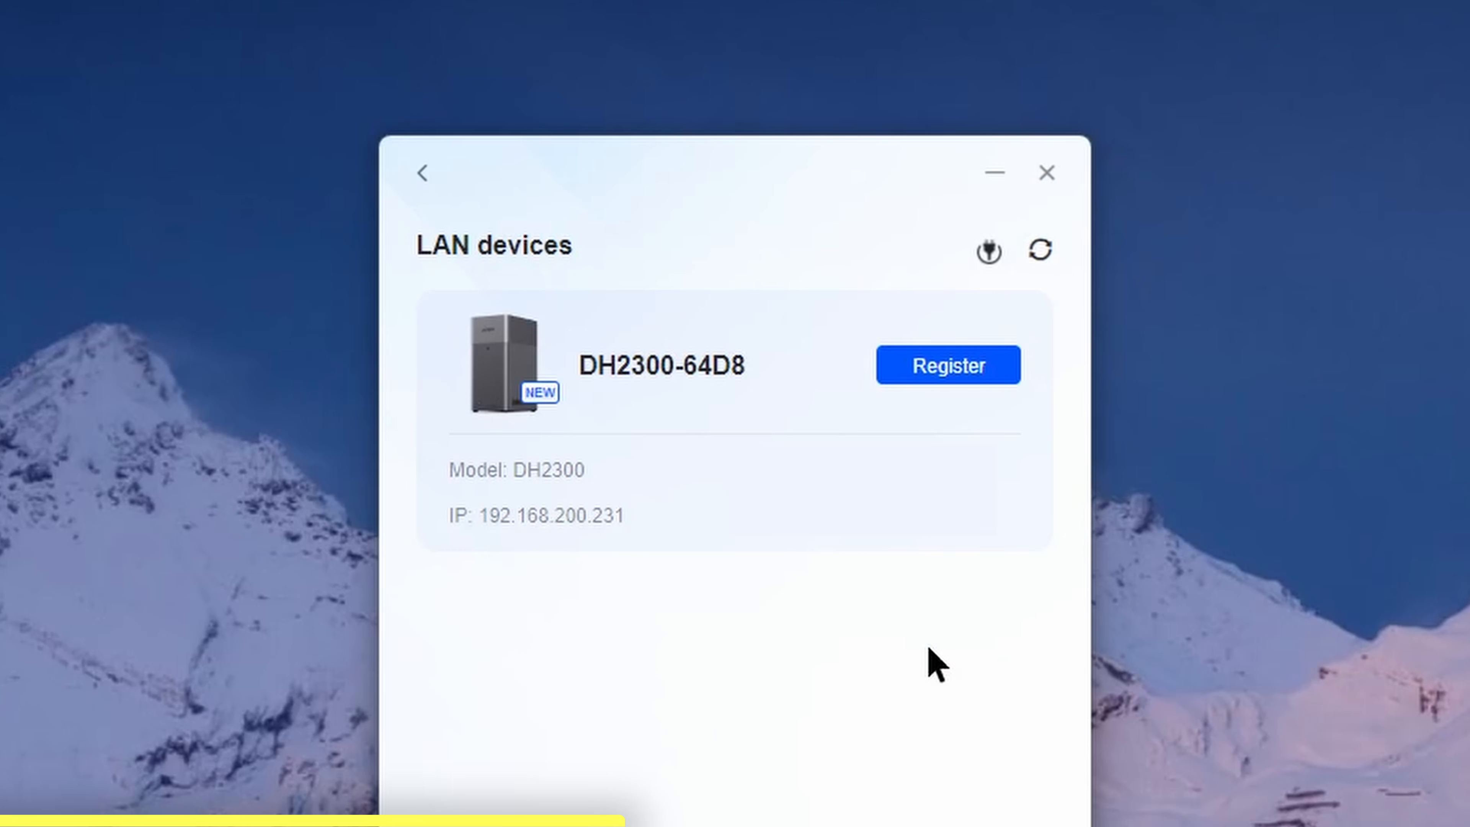
- Select both 1.8TB drives, choose RAID 1 and keep the full 1847.7 GB ext4 volume
{"action": "left_click", "coordinate": [947, 364]}
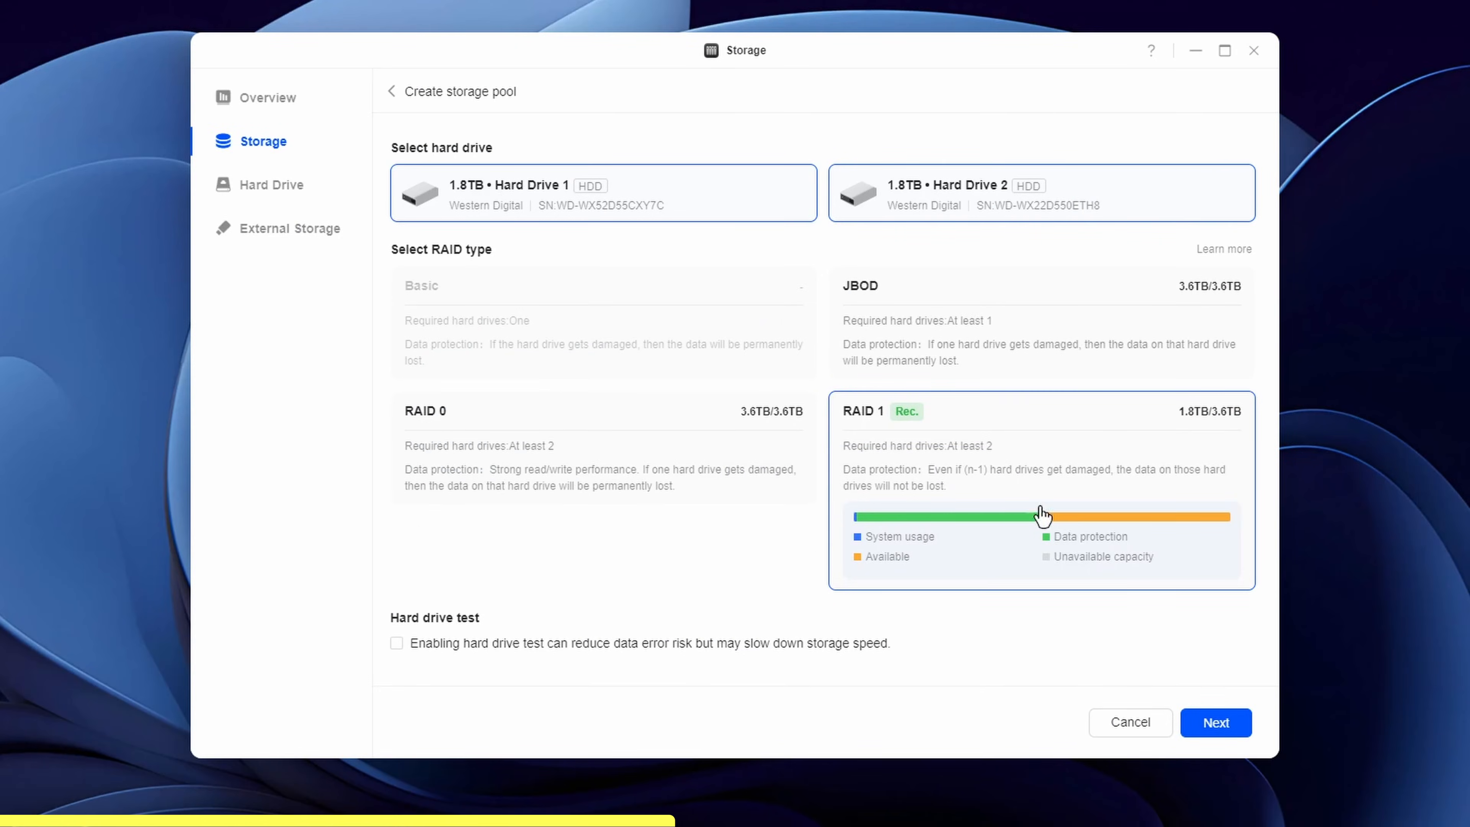
{"action": "left_click", "coordinate": [1215, 722]}
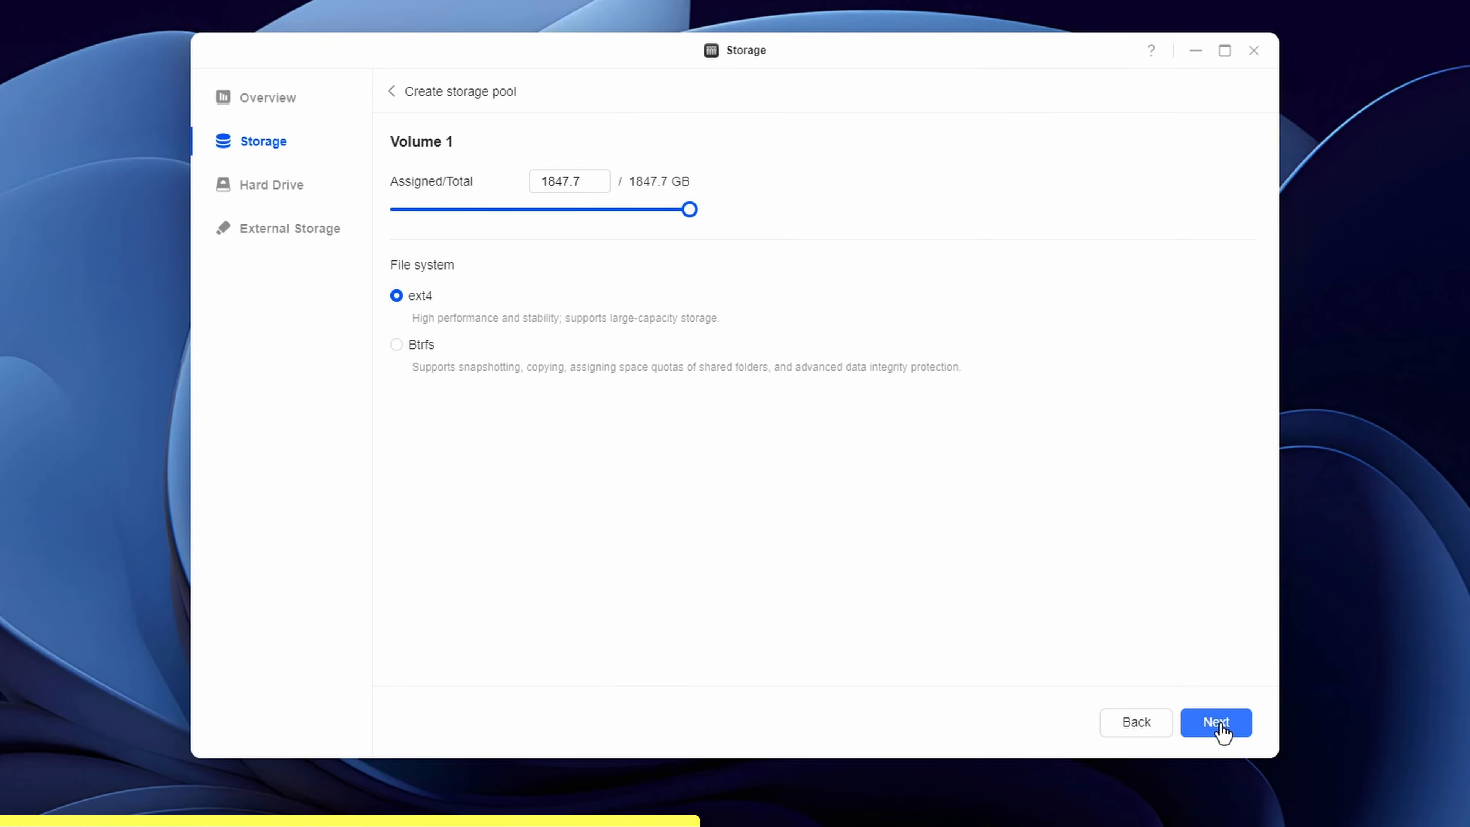
{"action": "left_click", "coordinate": [1215, 722]}
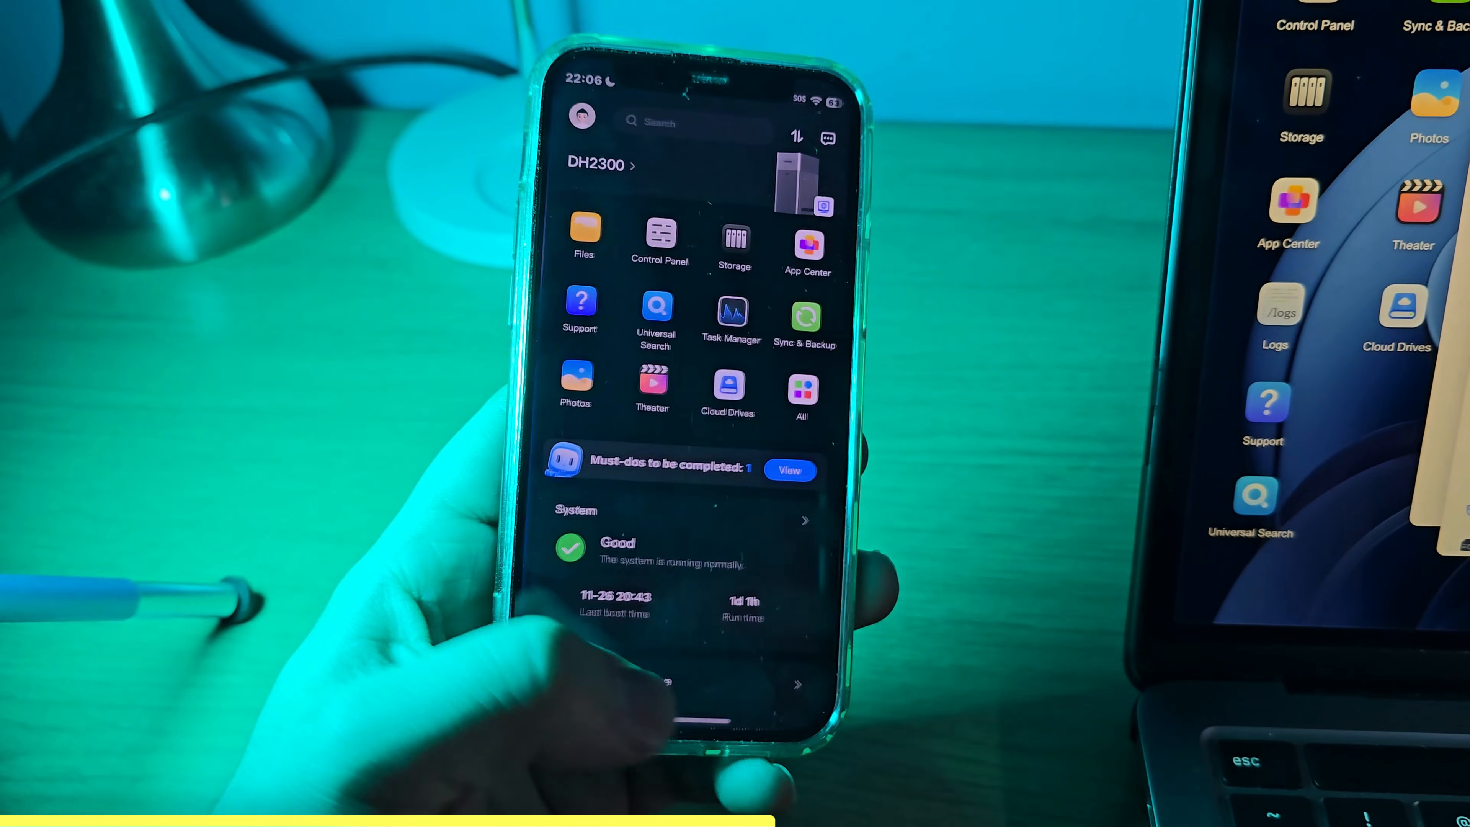
{"action": "left_click", "coordinate": [576, 381]}
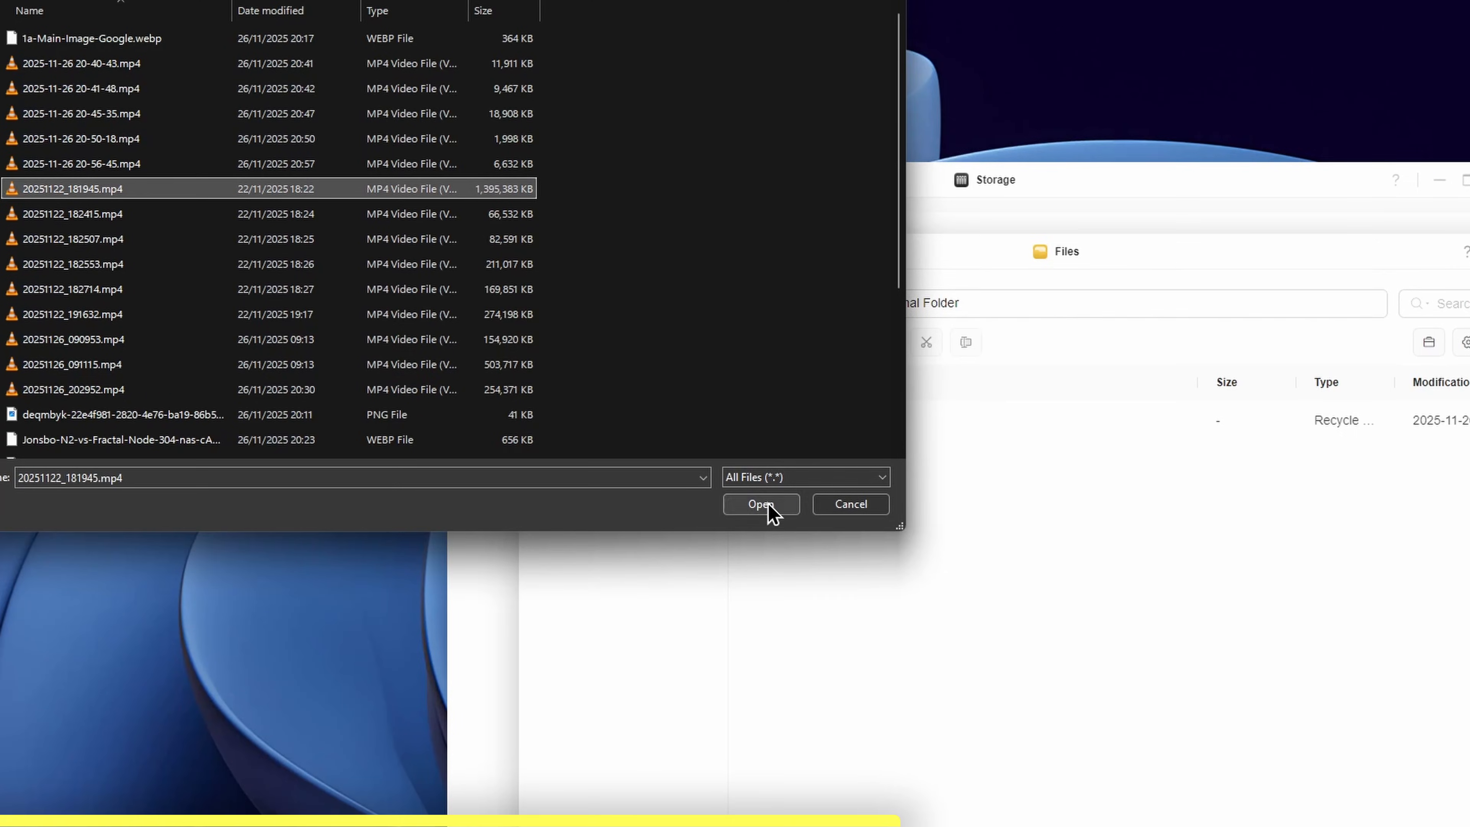
- Confirm the mp4 for upload, then start a new user named 'other us' in User Management
{"action": "left_click", "coordinate": [761, 505]}
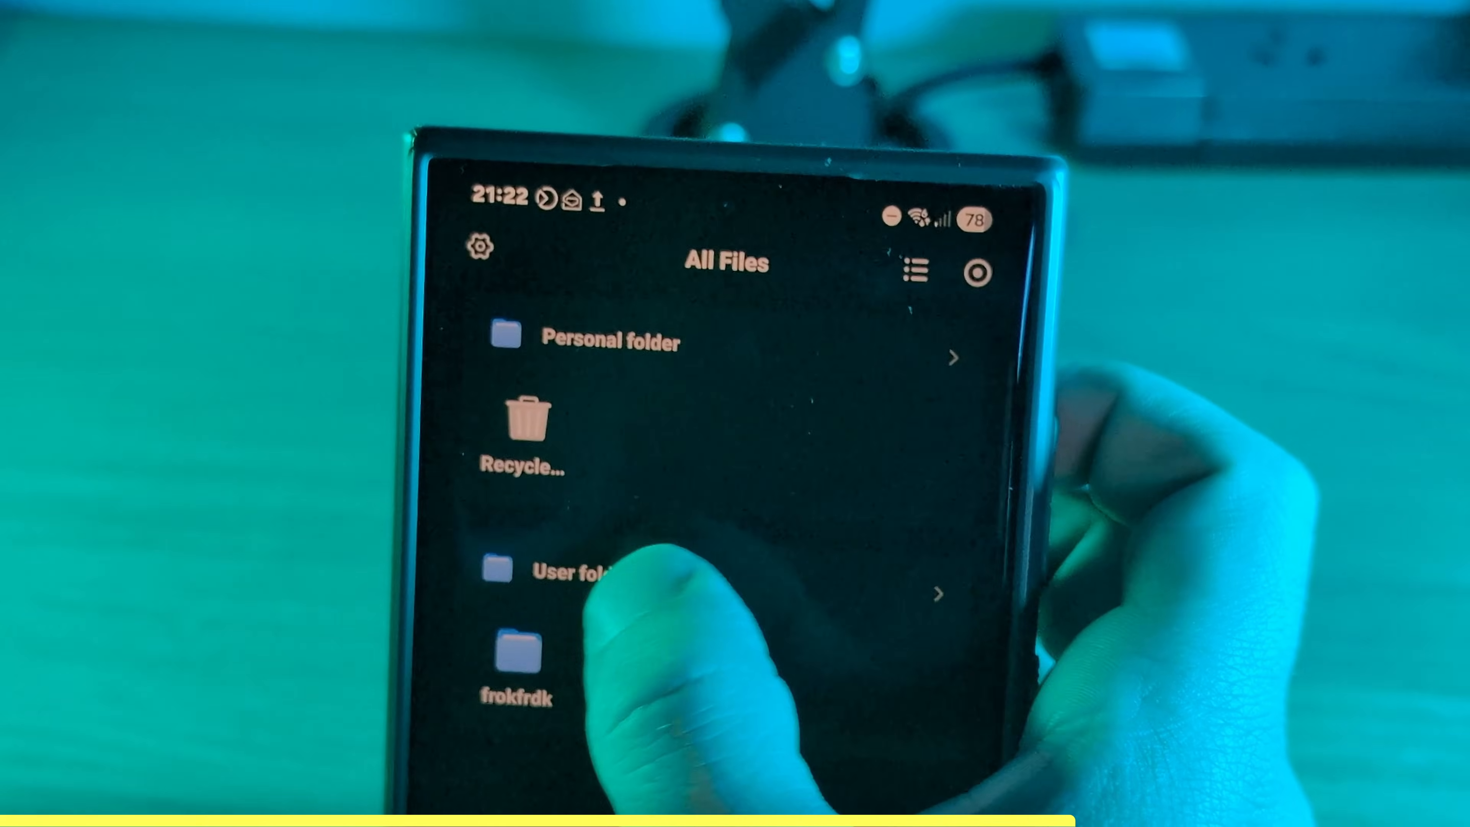
{"action": "left_click", "coordinate": [515, 652]}
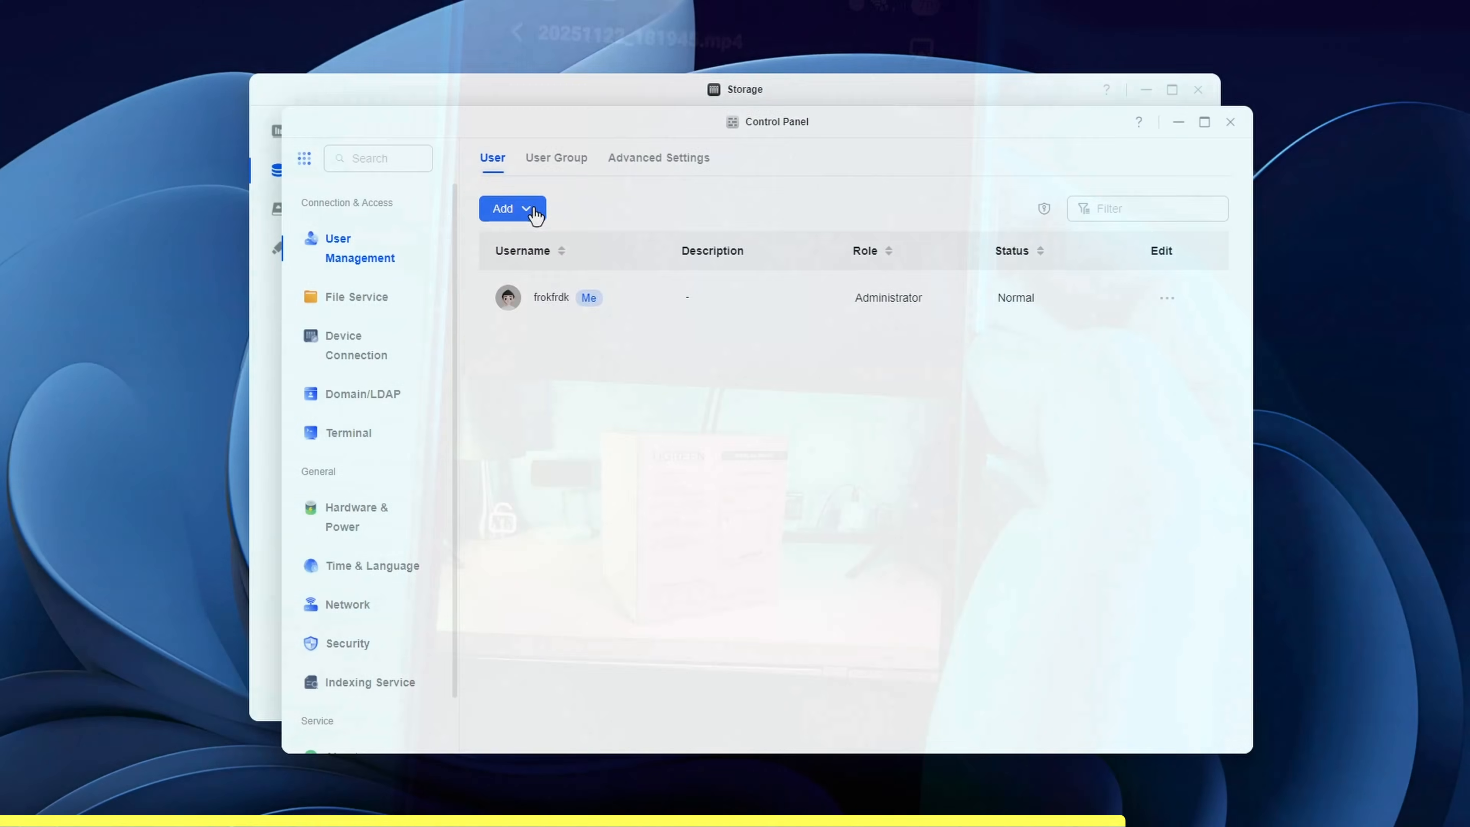
{"action": "left_click", "coordinate": [504, 209]}
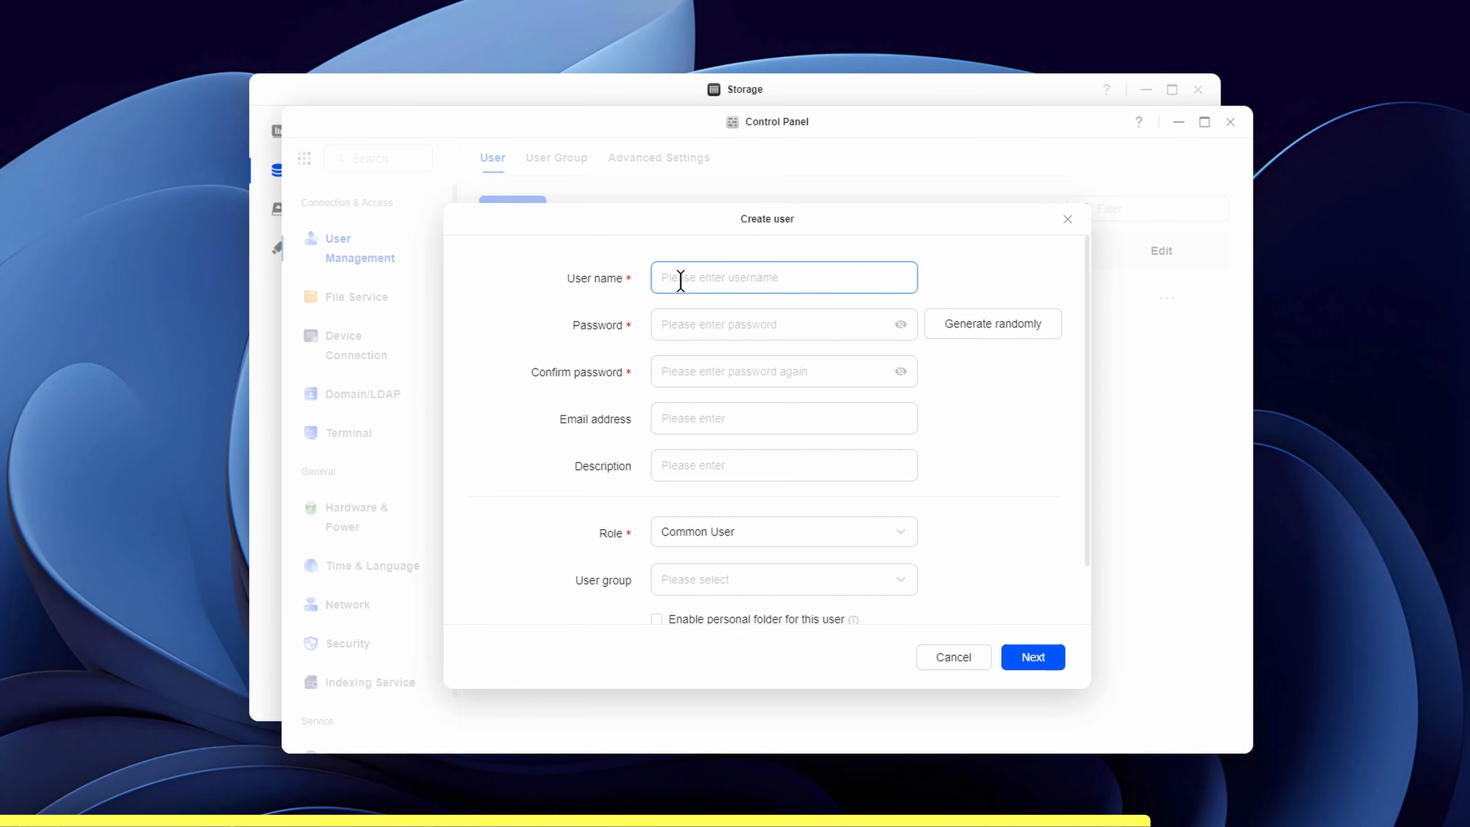
{"action": "type", "text": "other us"}
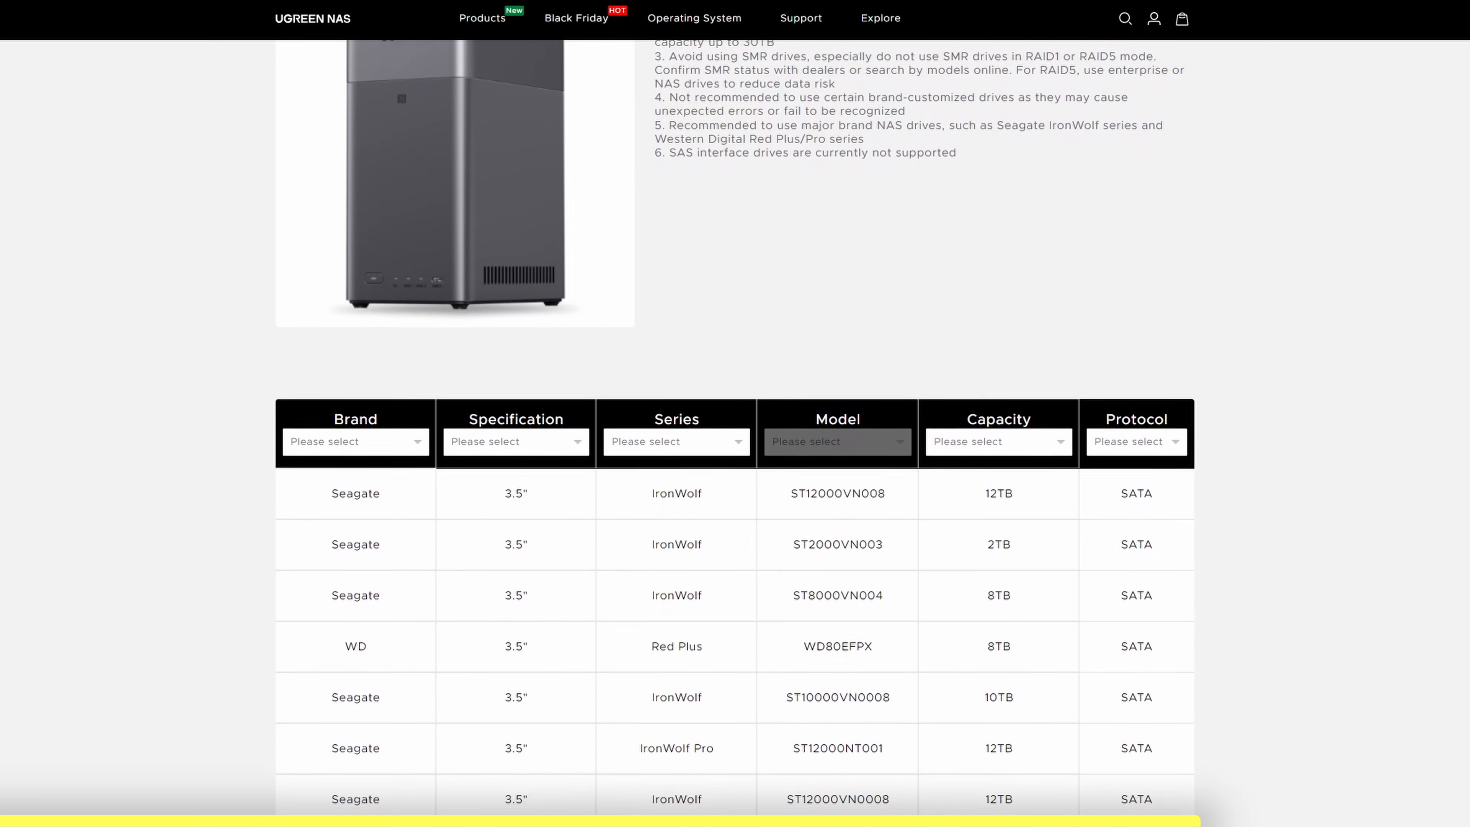
- Scroll from the compatibility table down the NASync DH2300 page to its $167.99 purchase options
{"action": "scroll", "scroll_direction": "down", "scroll_amount": 3}
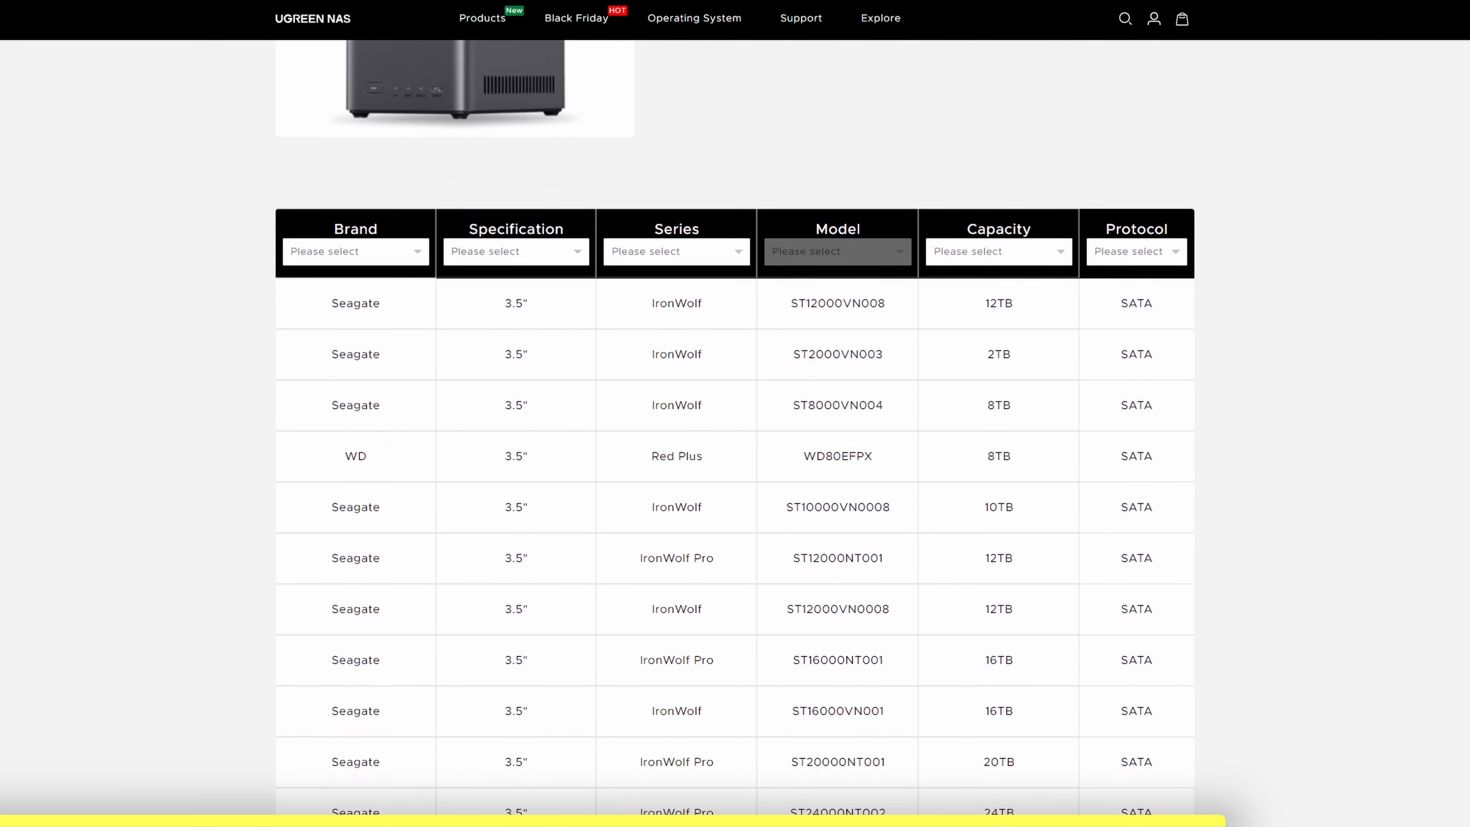
{"action": "scroll", "scroll_direction": "down", "scroll_amount": 3}
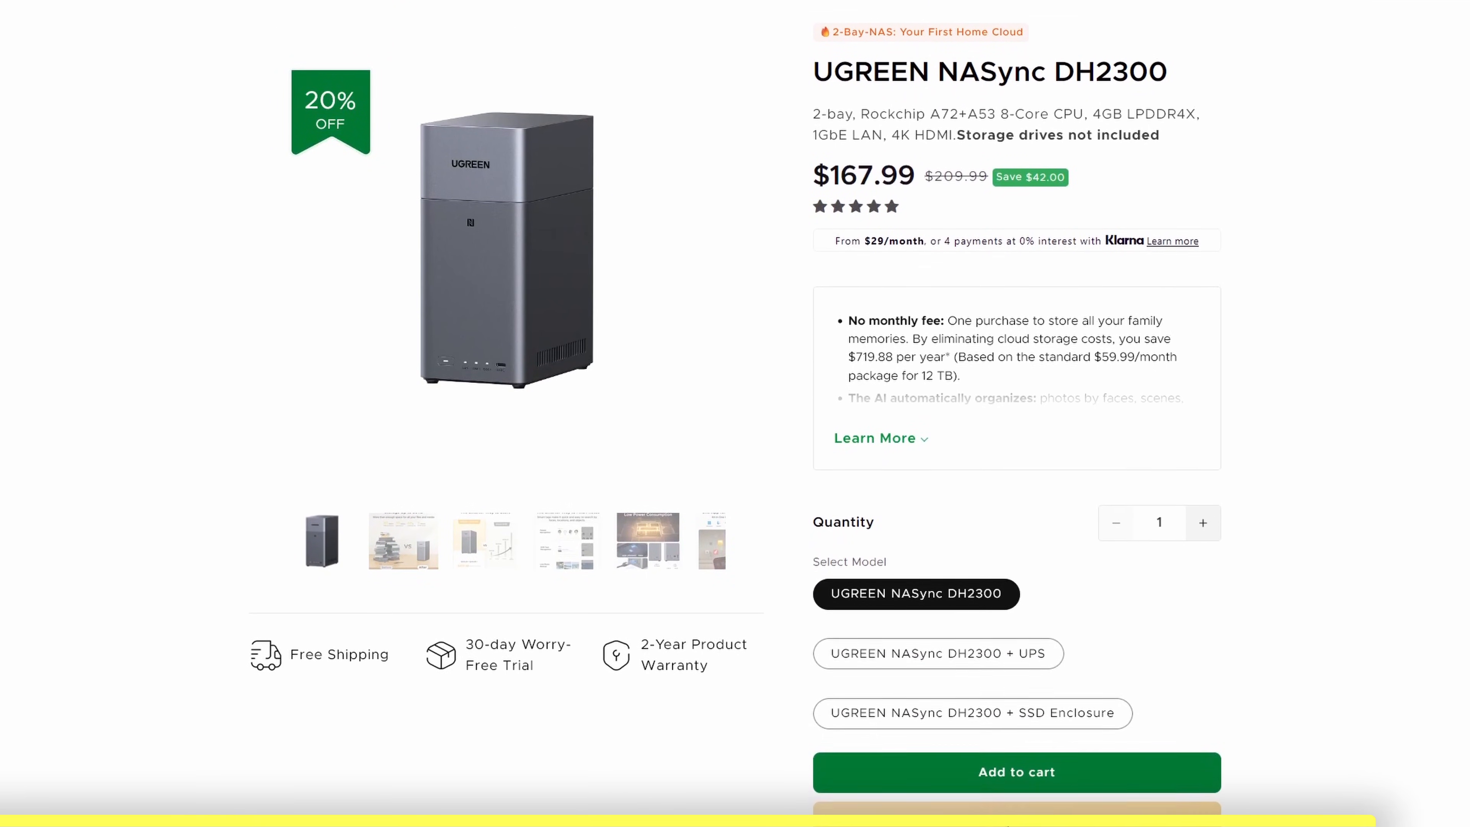
{"action": "scroll", "scroll_direction": "down", "scroll_amount": 3}
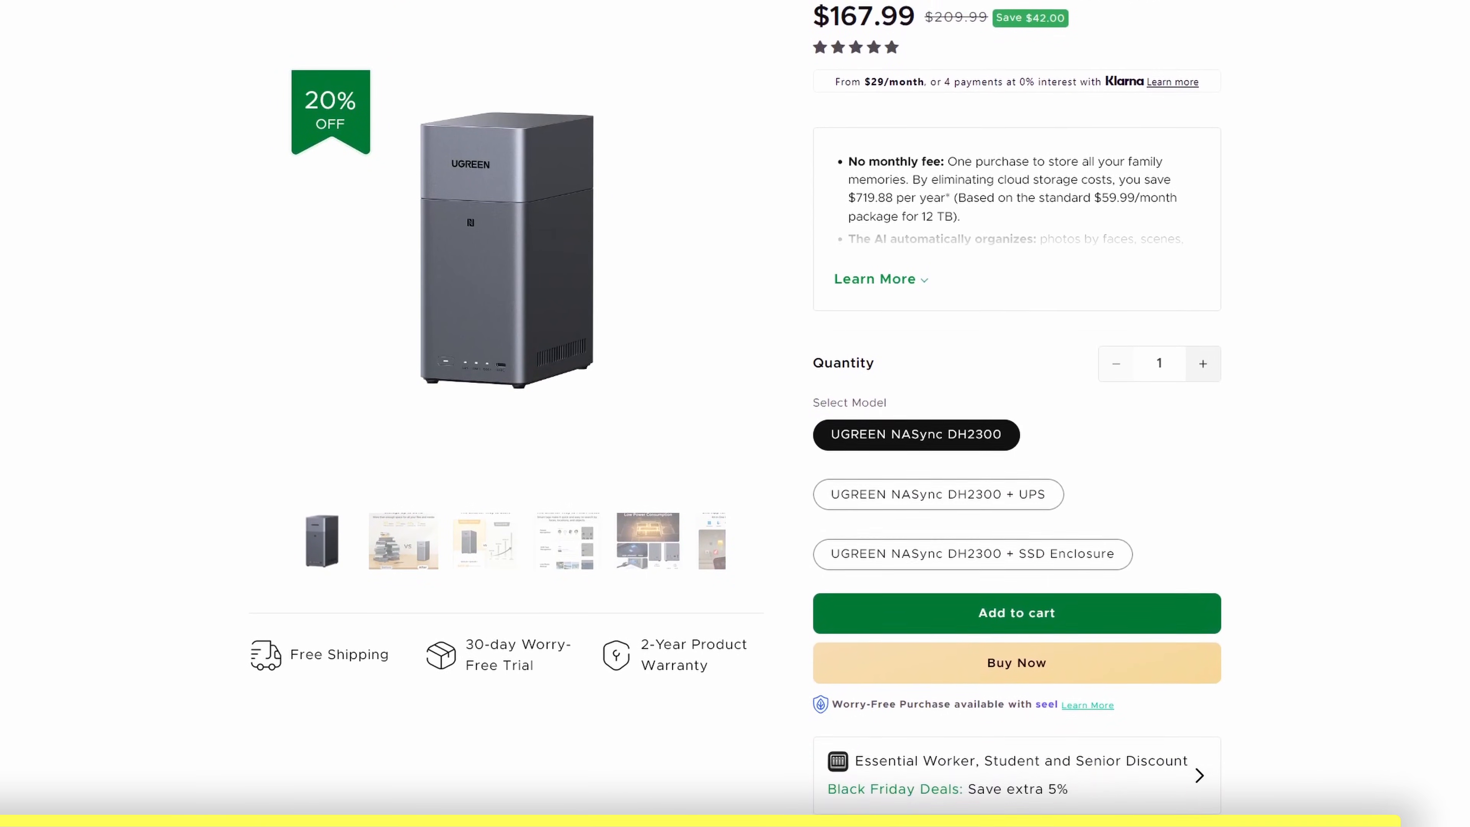
{"action": "scroll", "scroll_direction": "down", "scroll_amount": 3}
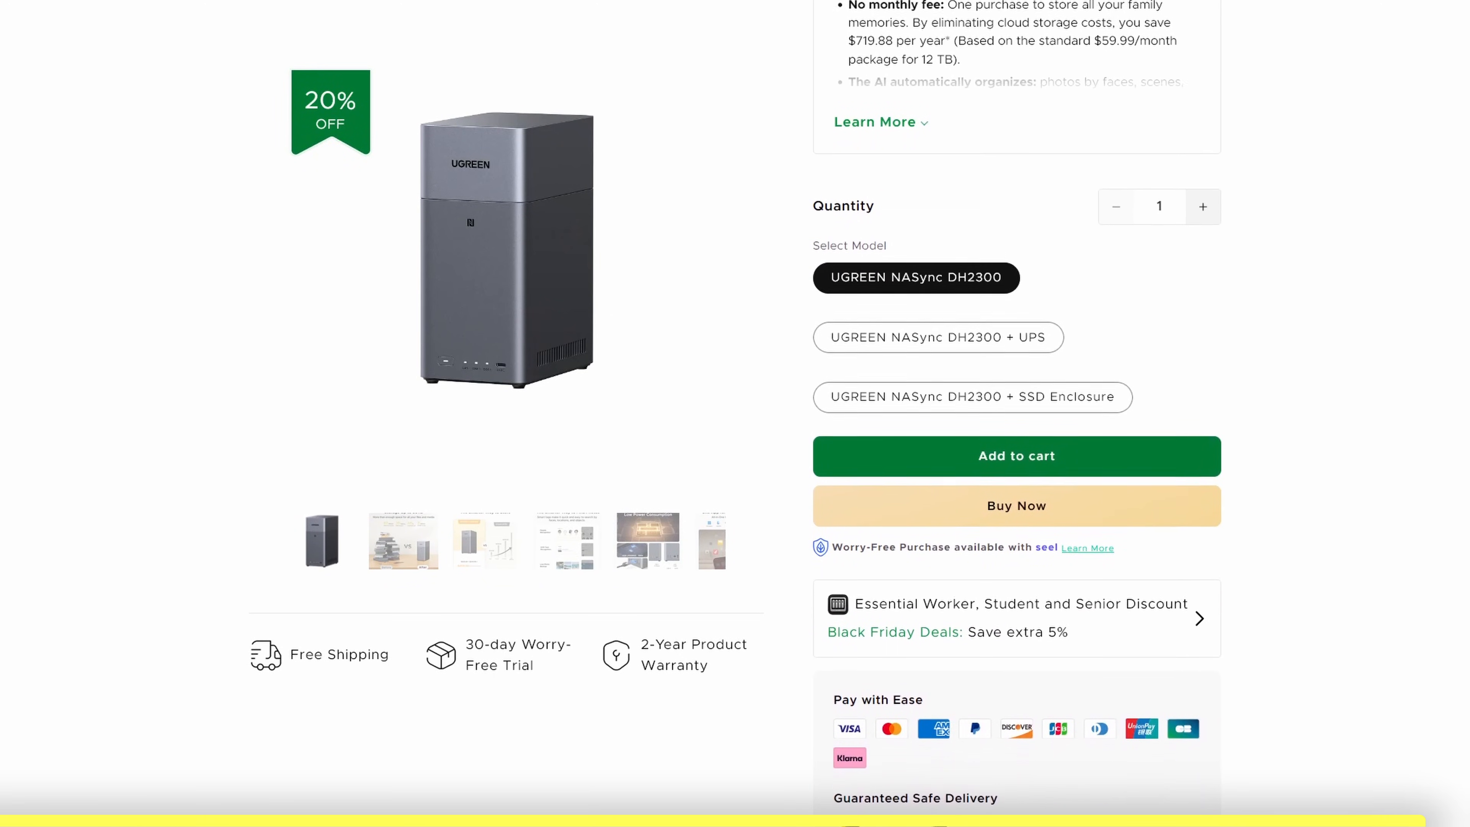
{"action": "scroll", "scroll_direction": "down", "scroll_amount": 3}
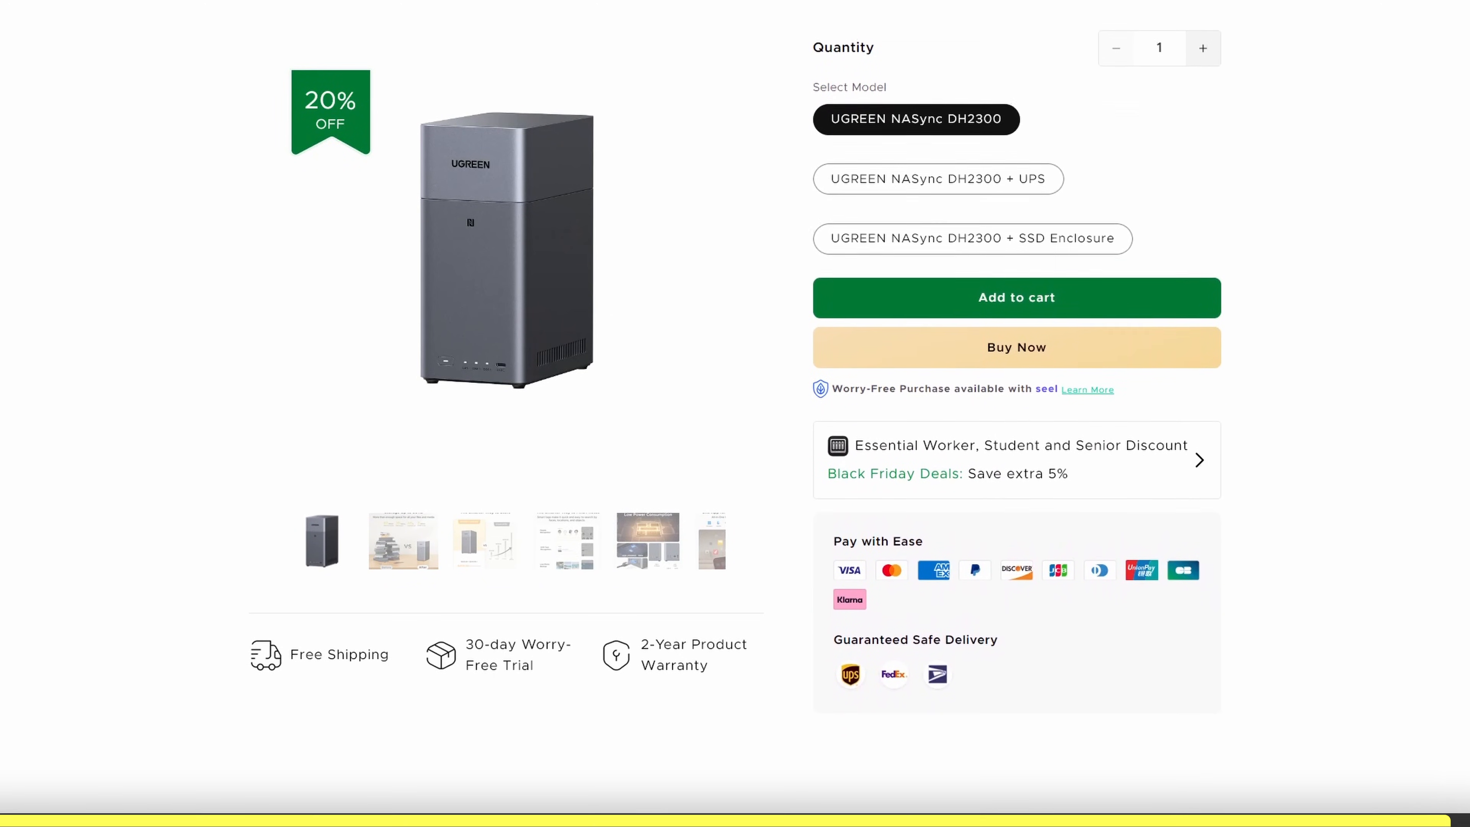